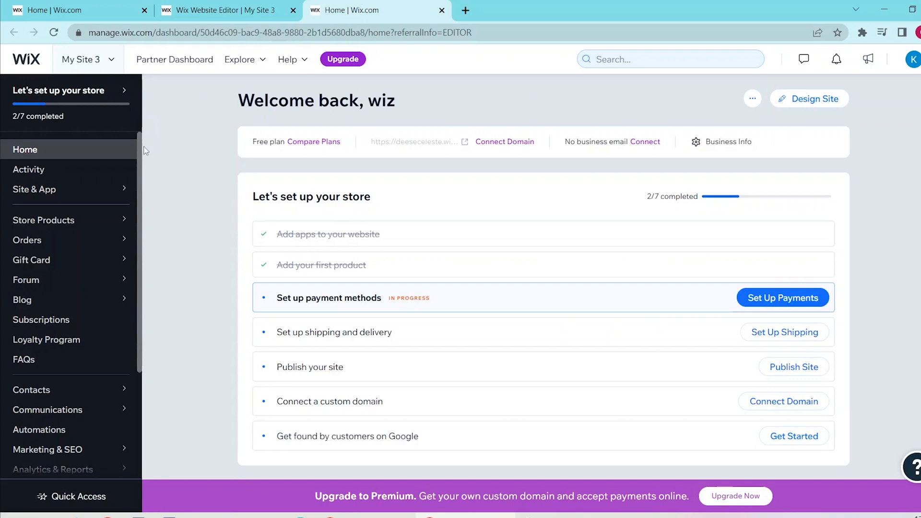
# Step: Reach the site's Settings page from the dashboard sidebar
pyautogui.scroll(-3)
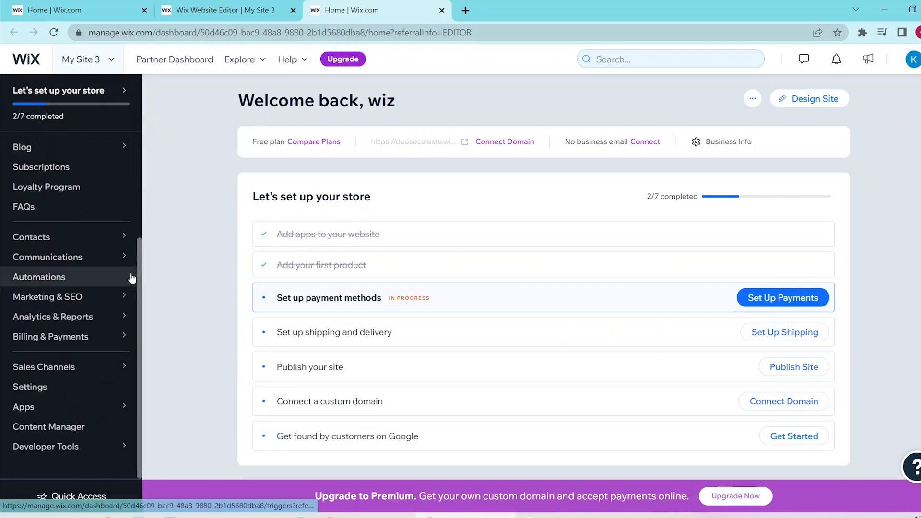
pyautogui.click(30, 387)
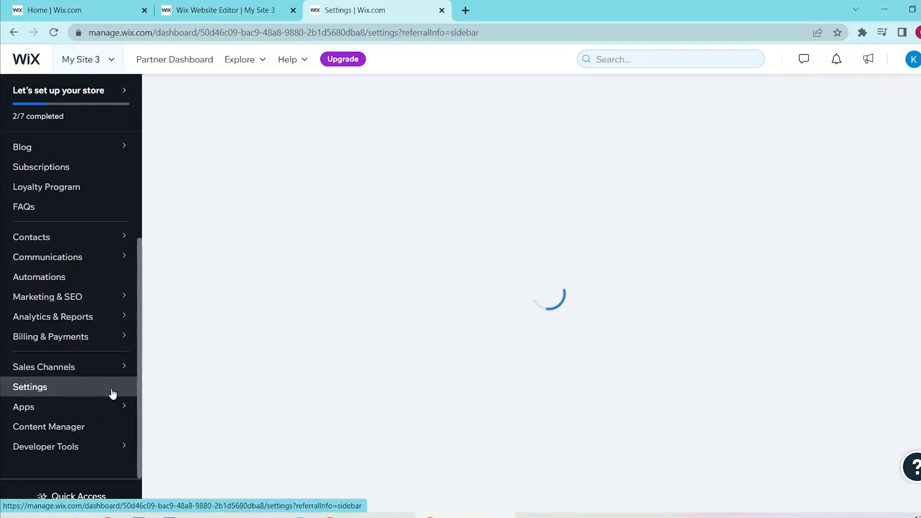
pyautogui.click(30, 387)
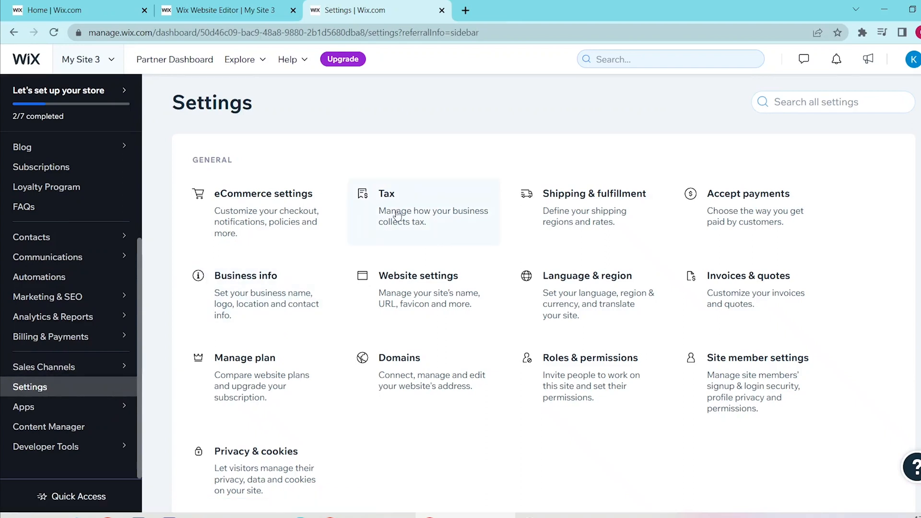
# Step: In Tax settings, add Philippines as a tax country, bringing up its 12% rate setup
pyautogui.click(386, 194)
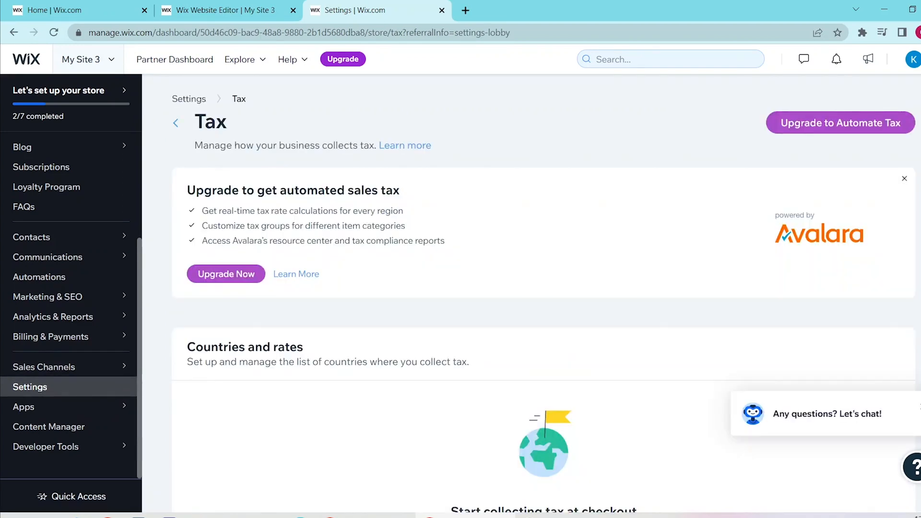
pyautogui.scroll(-3)
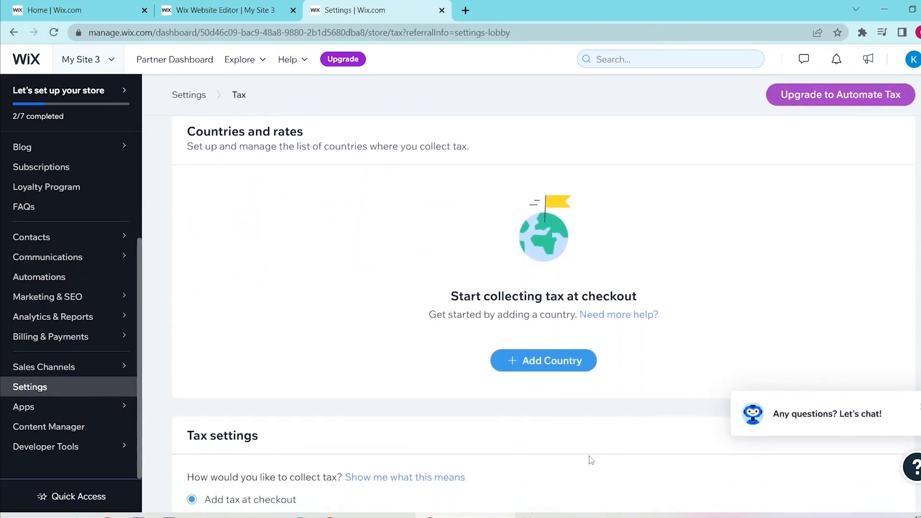
pyautogui.click(542, 360)
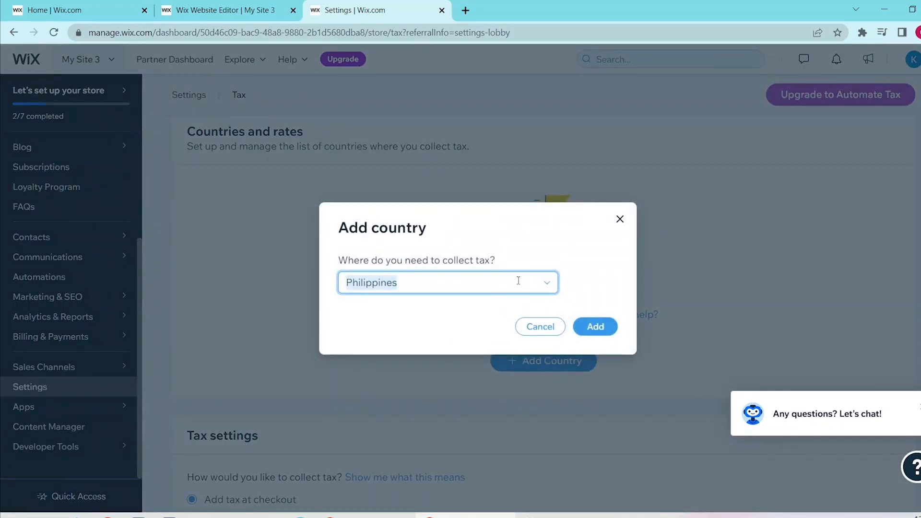
pyautogui.click(446, 282)
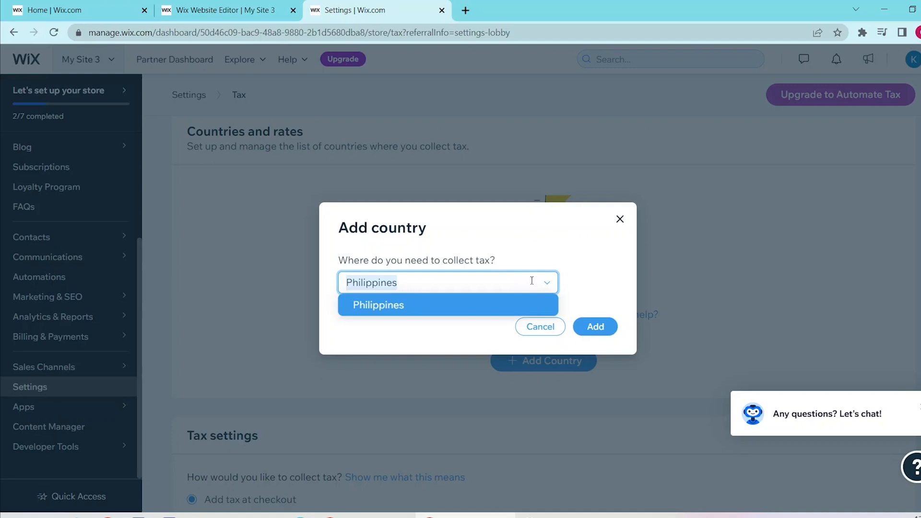
pyautogui.click(595, 326)
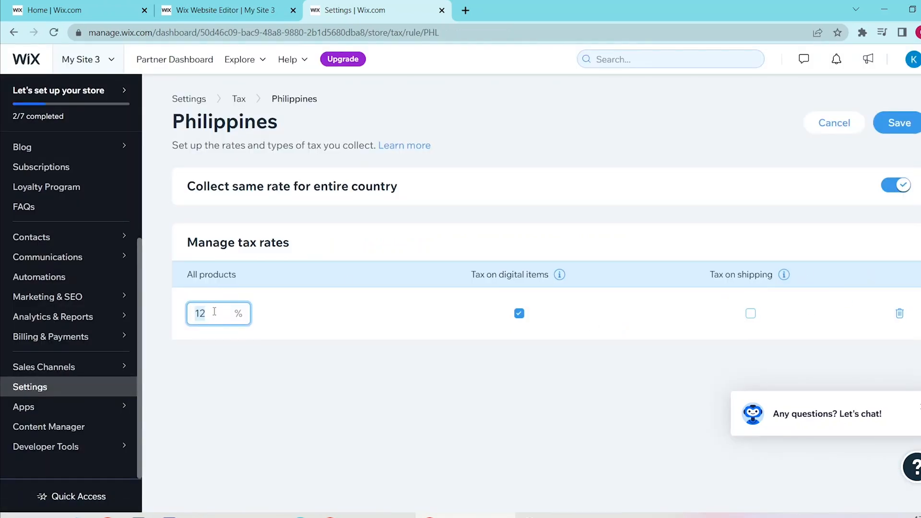
# Step: Change the Philippines All products tax rate to 5%
pyautogui.write('5')
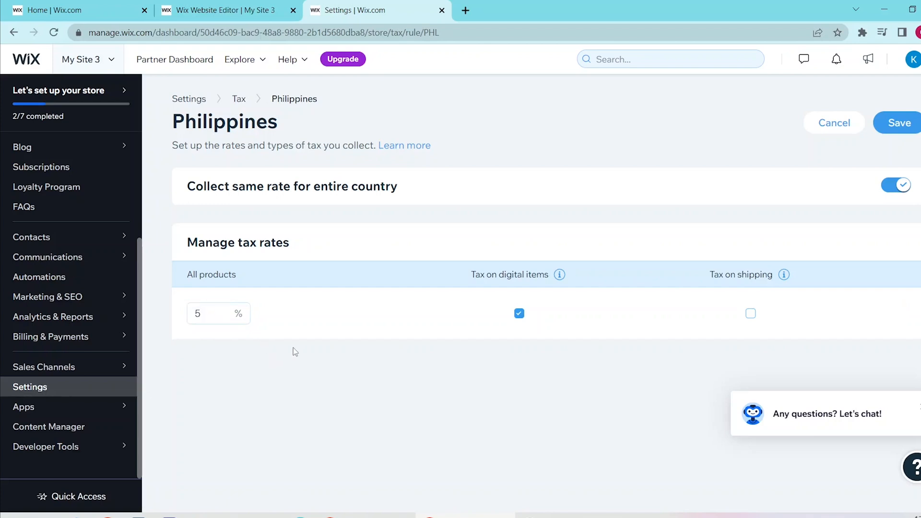
pyautogui.moveTo(789, 304)
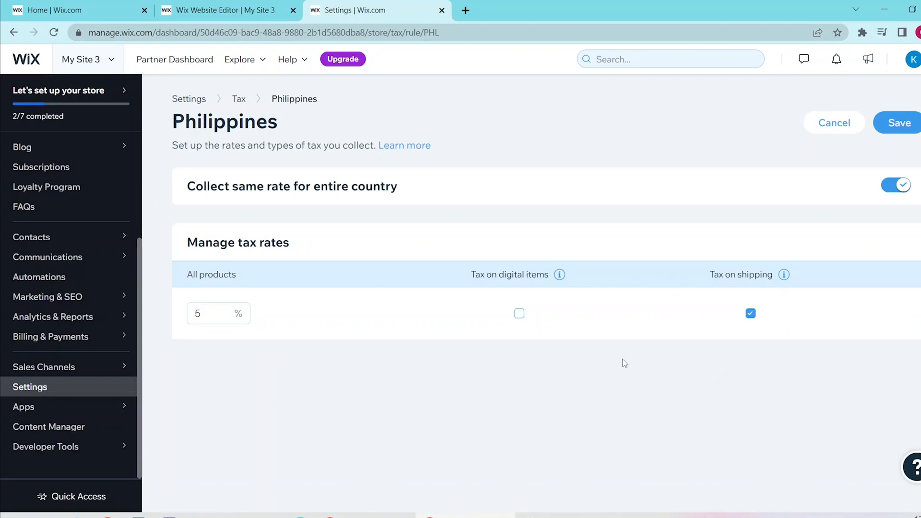
# Step: Turn off the single country-wide rate and enter Cagayan Valley 5% and Central Luzon 10%
pyautogui.click(891, 185)
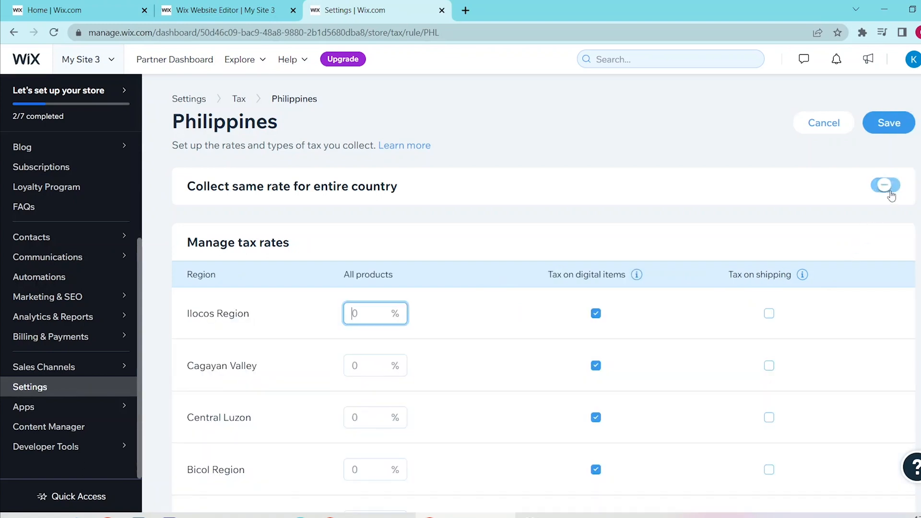
pyautogui.scroll(-3)
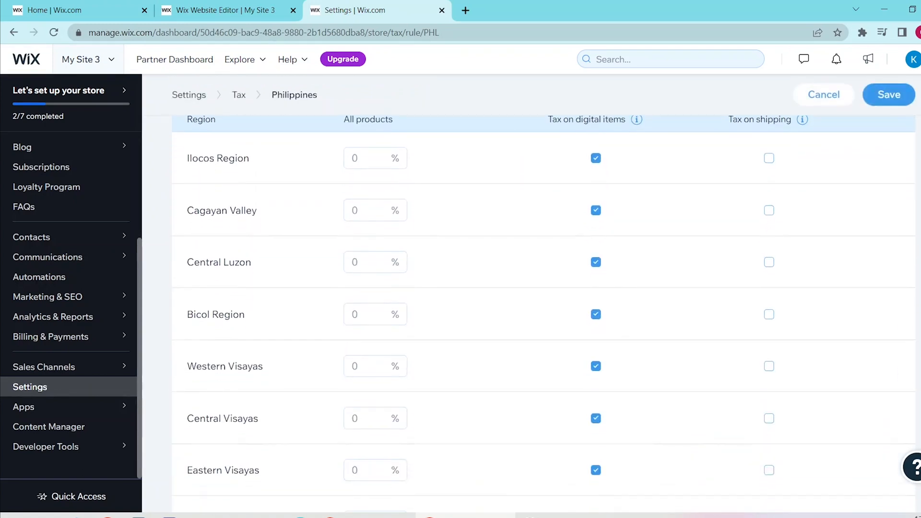
pyautogui.write('5')
pyautogui.write('1')
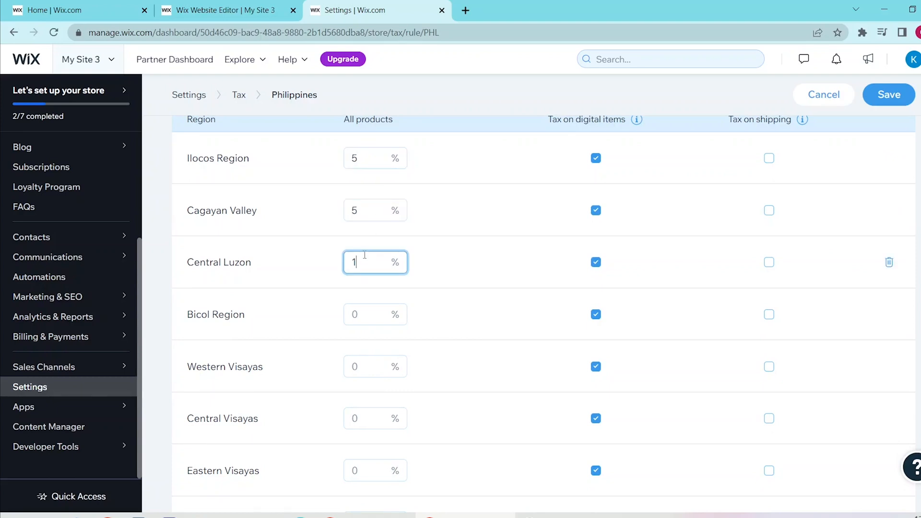
pyautogui.write('0')
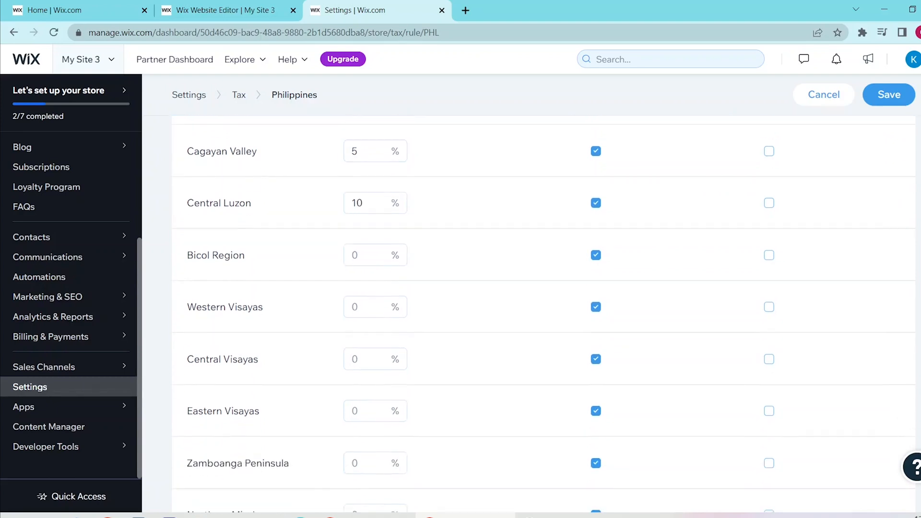
# Step: Remove the Ilocos Region and Bicol Region rows and save the per-region rates
pyautogui.scroll(-3)
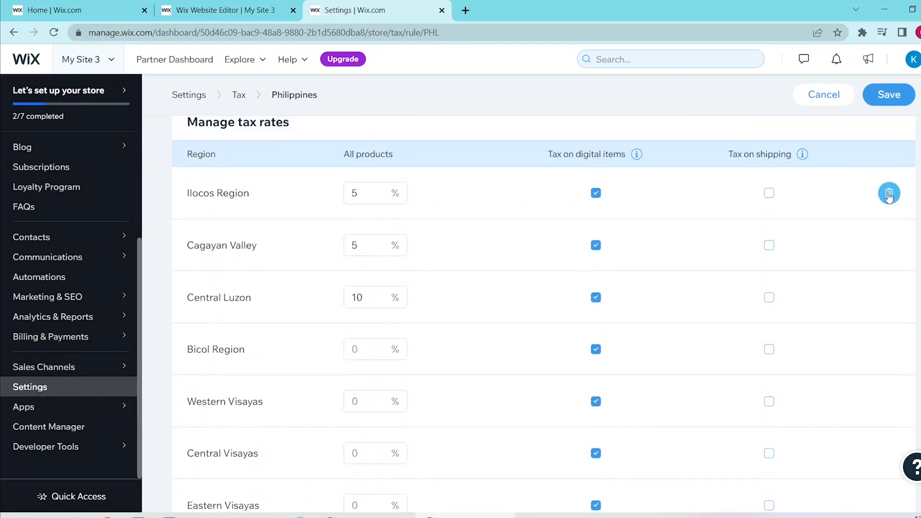
pyautogui.click(888, 193)
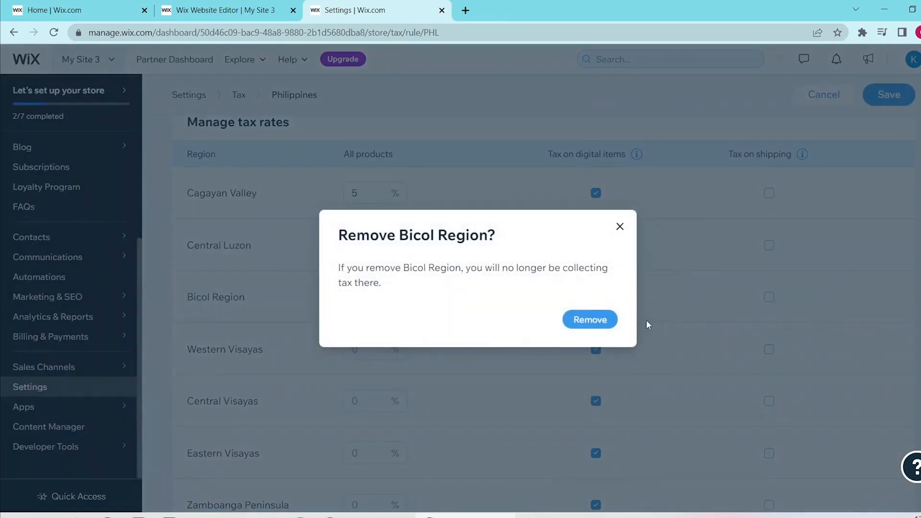
pyautogui.click(589, 319)
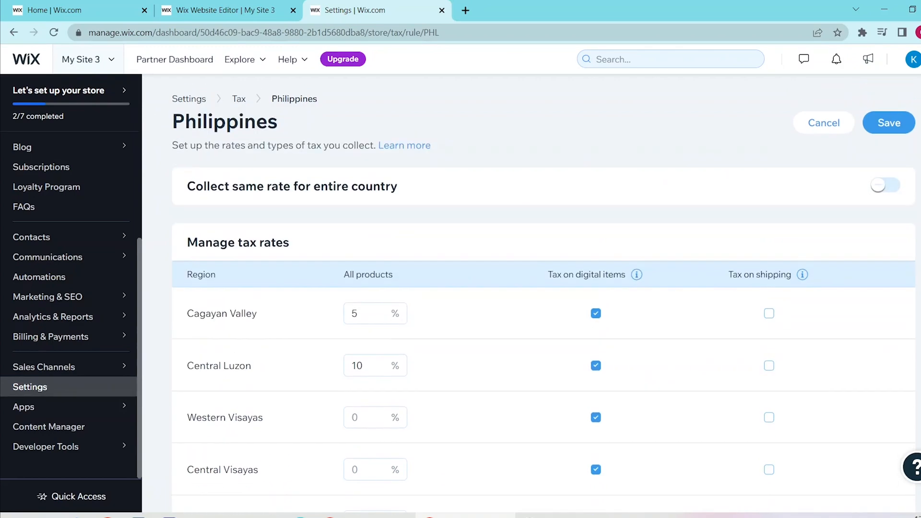
pyautogui.click(889, 123)
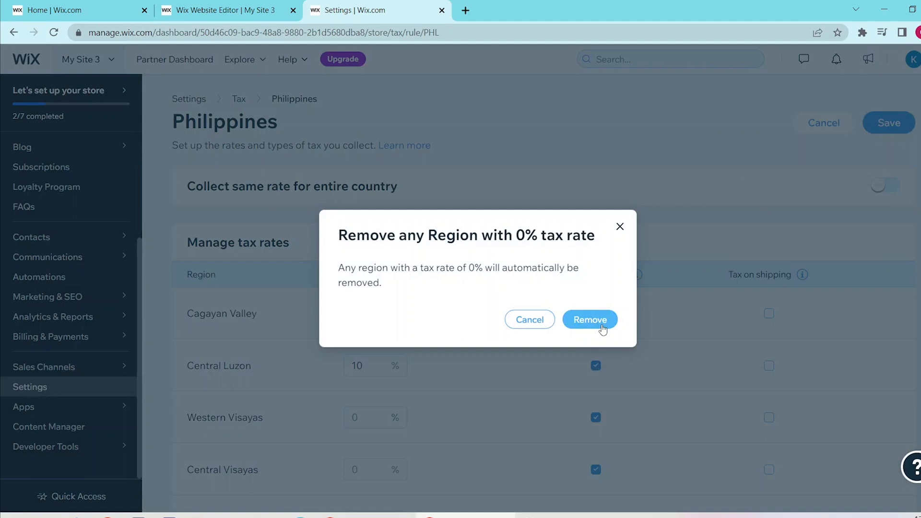
# Step: Confirm dropping 0% regions so only Cagayan Valley and Central Luzon remain, then dismiss Add Country
pyautogui.click(589, 319)
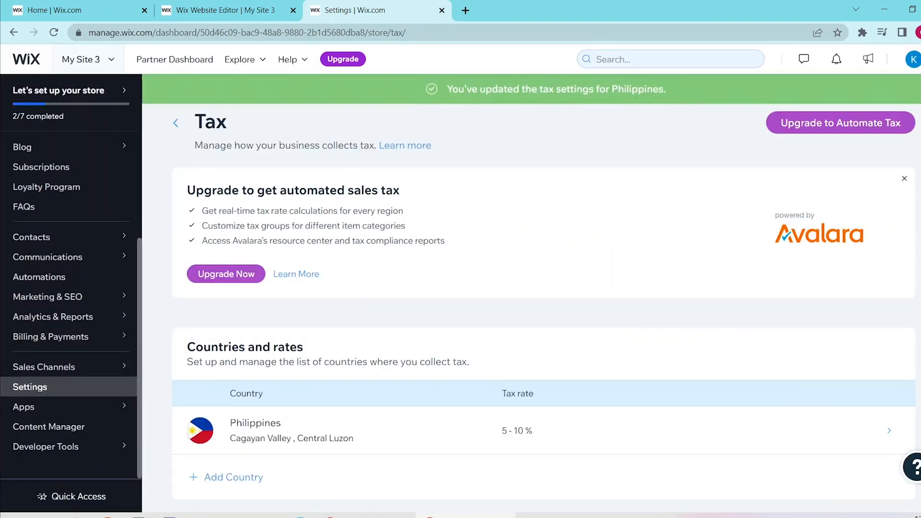
pyautogui.scroll(-3)
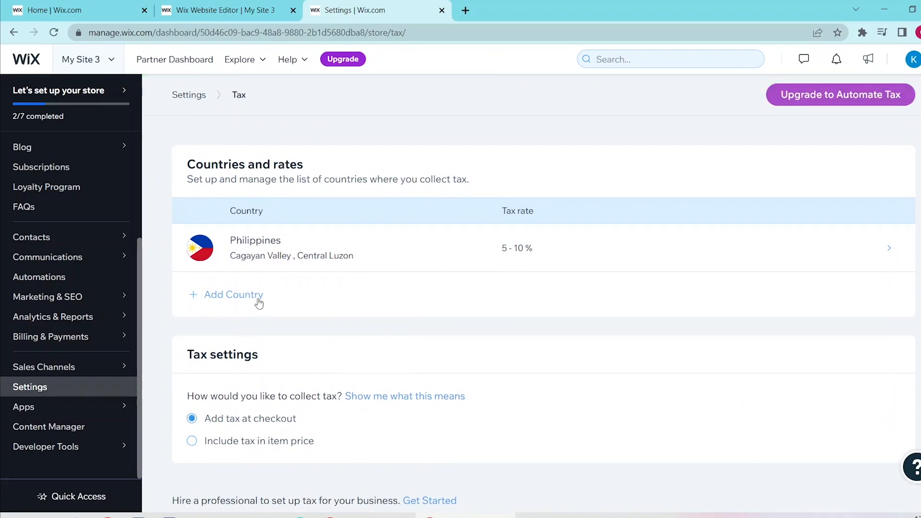
pyautogui.click(233, 295)
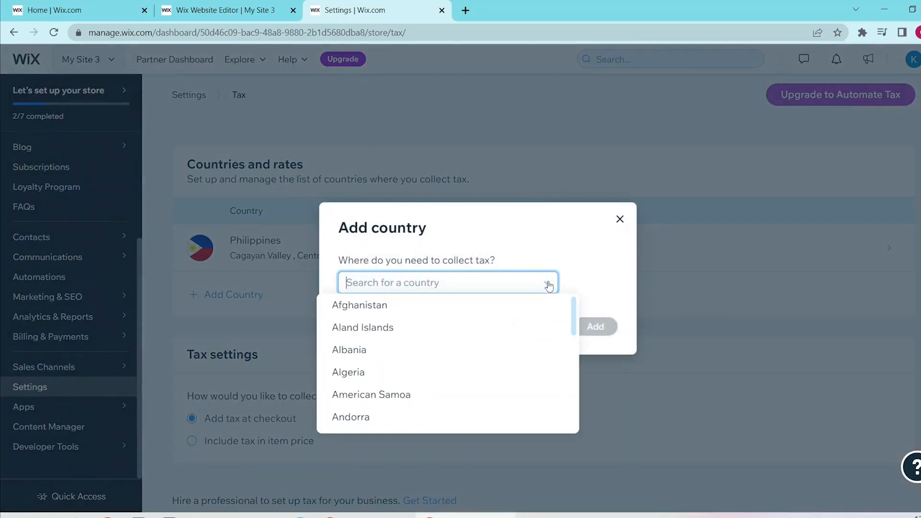
pyautogui.scroll(-3)
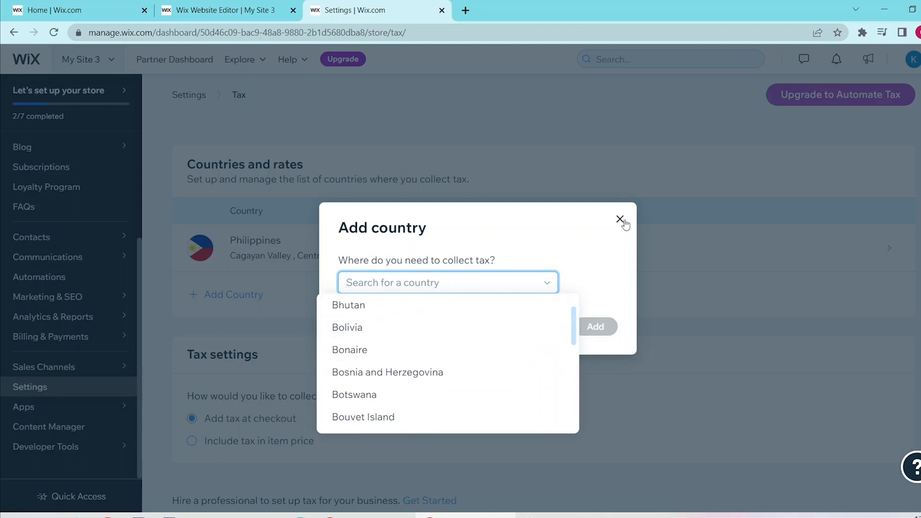
pyautogui.click(618, 220)
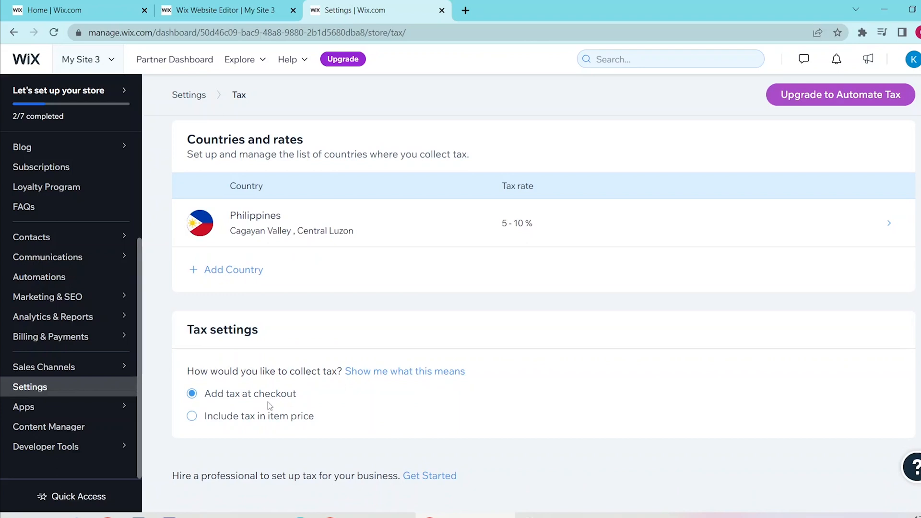
pyautogui.moveTo(265, 410)
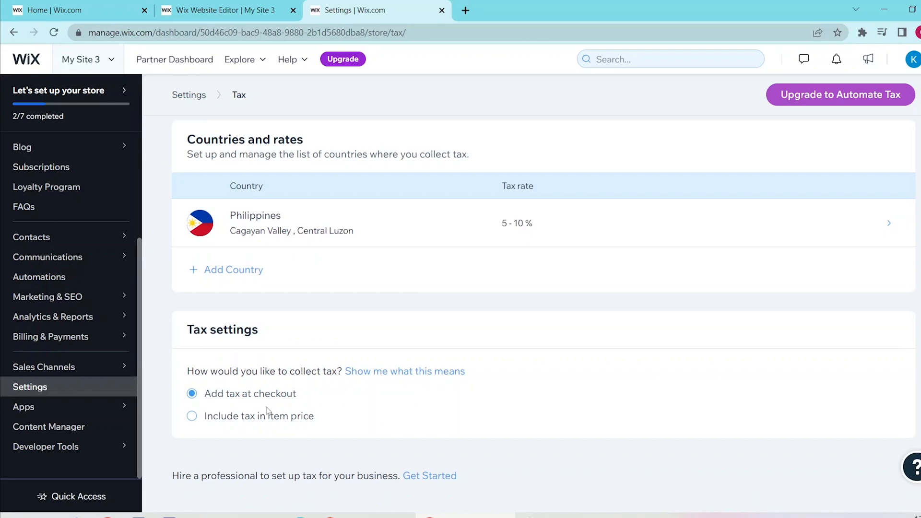
pyautogui.moveTo(265, 425)
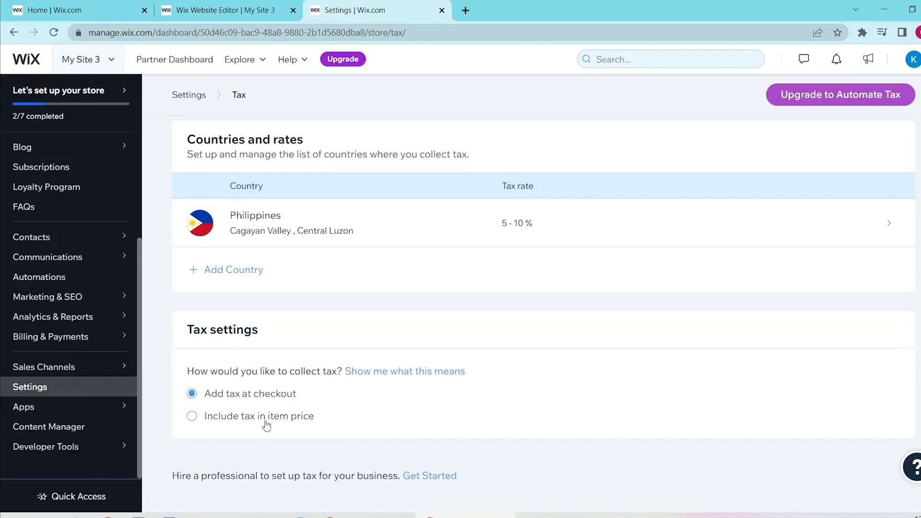